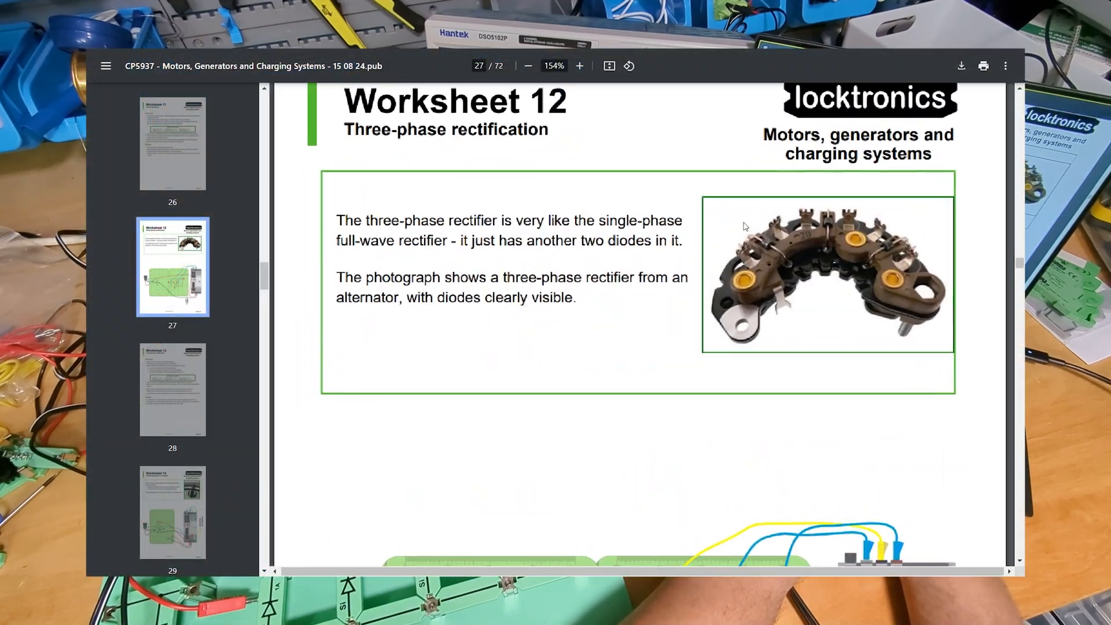
Zoom the Worksheet 12 page in from 154% to 161% to read the rectifier description
left_click(579, 66)
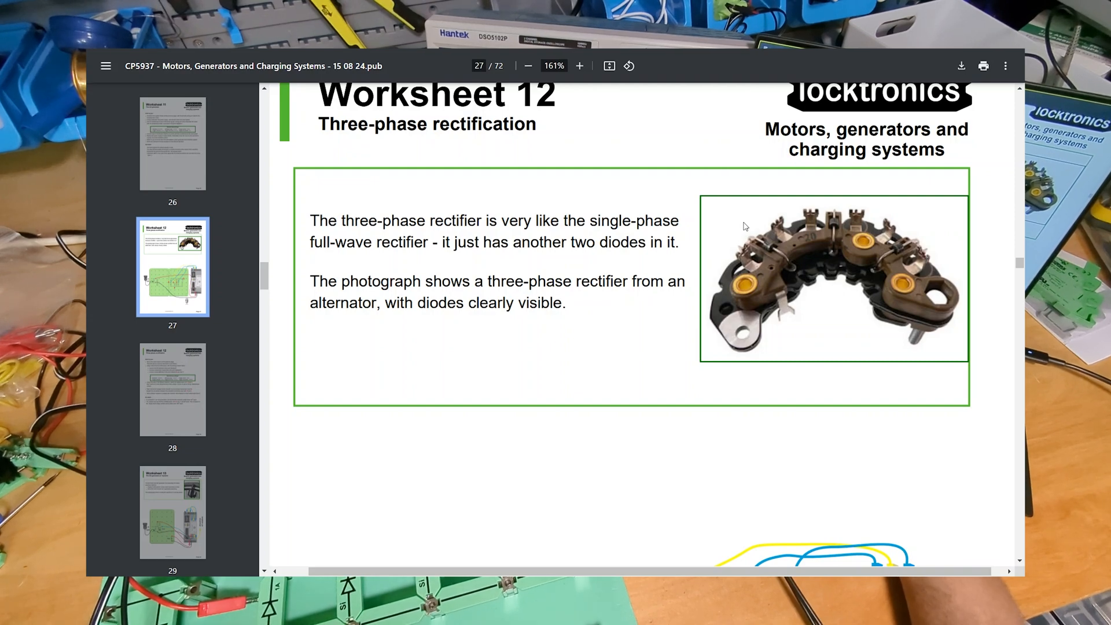
mouse_move(619, 206)
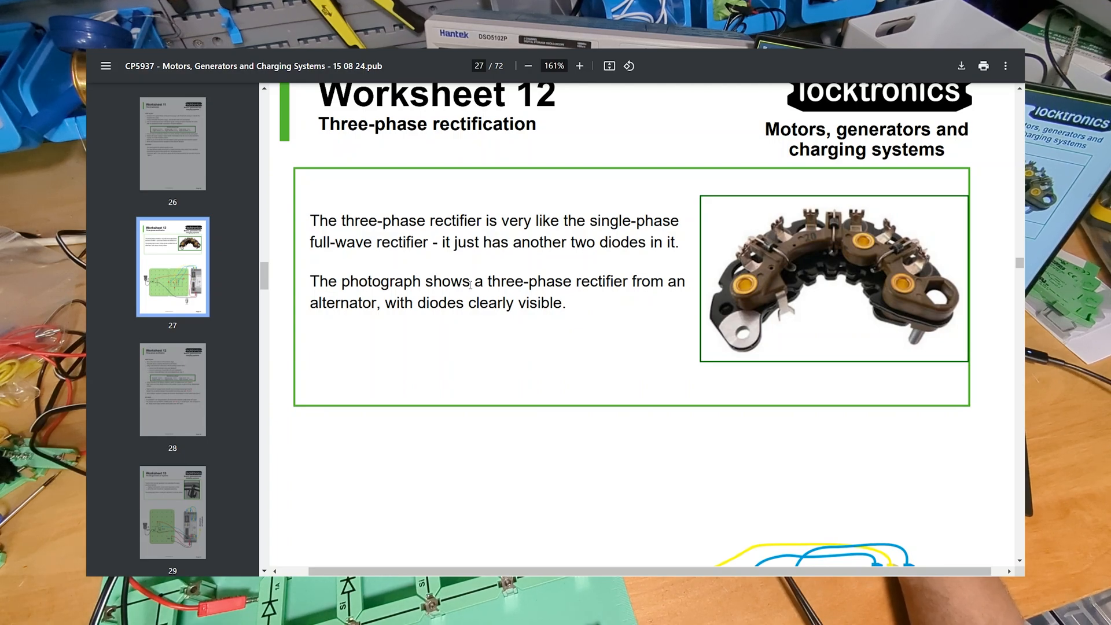
mouse_move(543, 280)
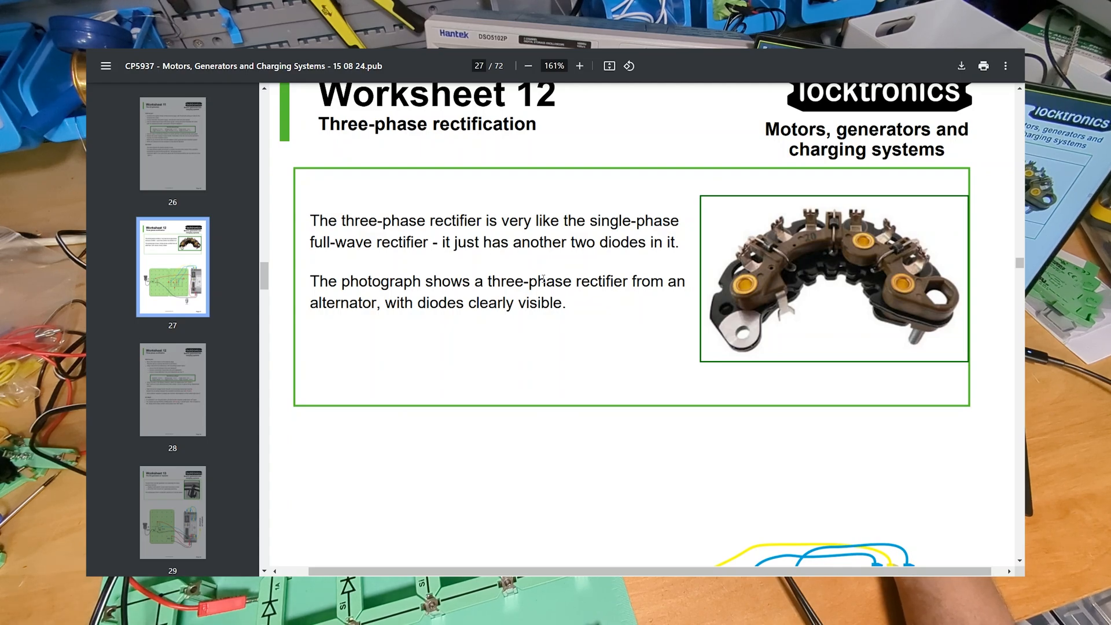
left_click(579, 65)
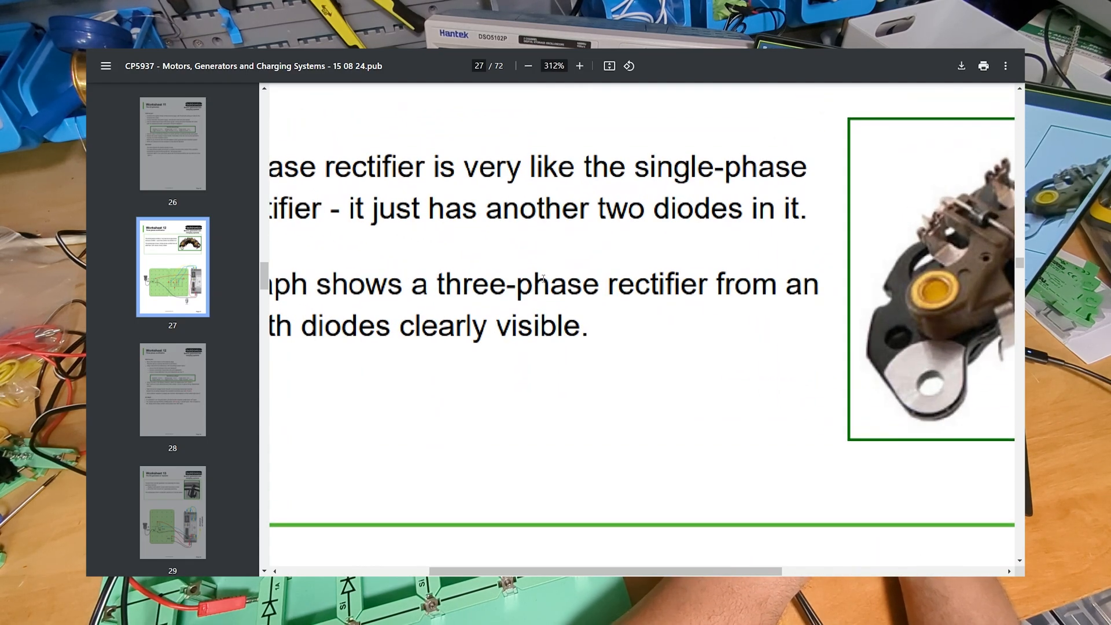
scroll("right", 3)
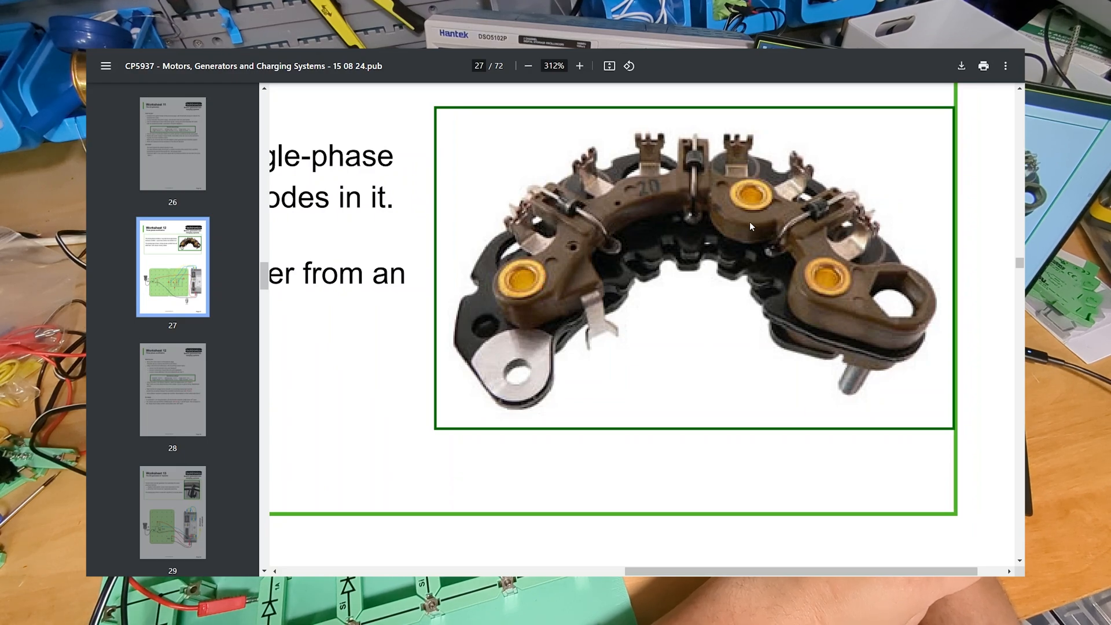
mouse_move(668, 254)
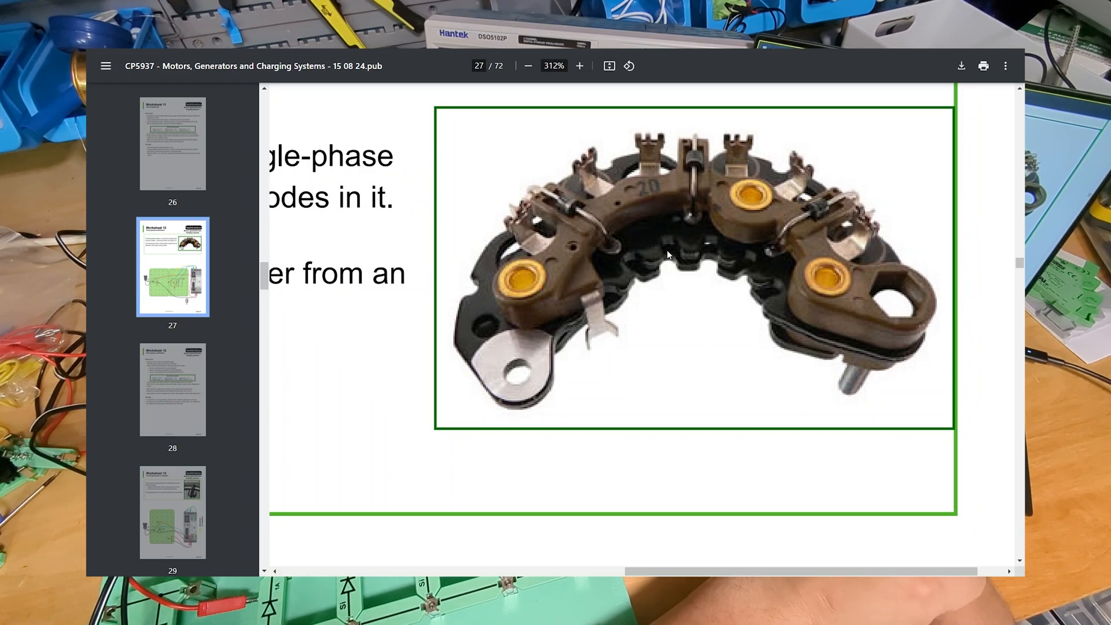
left_click(528, 65)
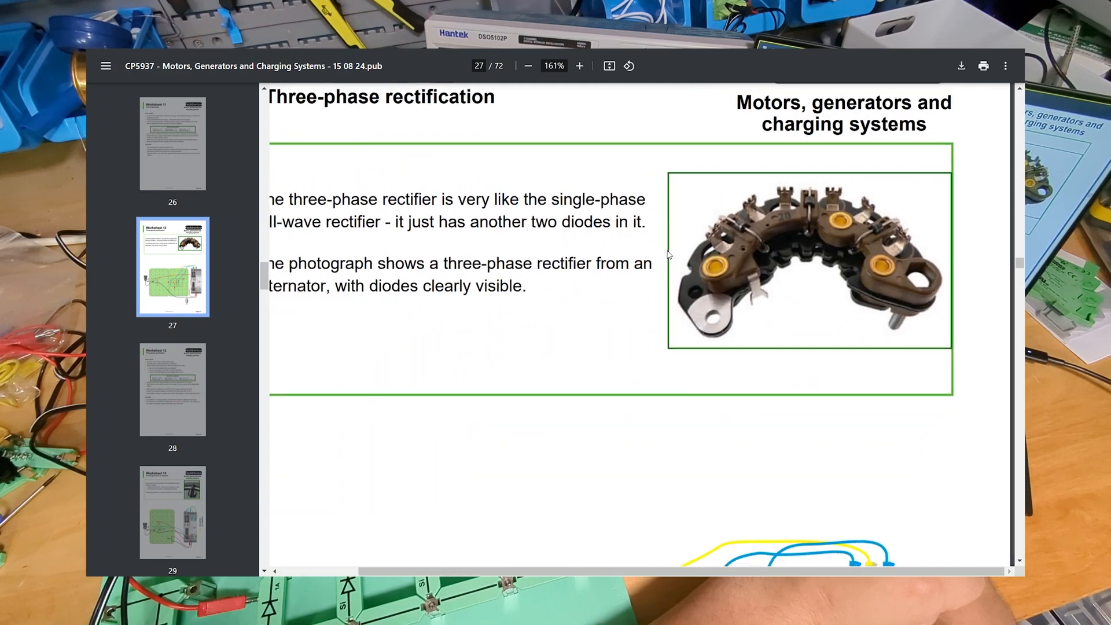
Zoom out to 137% and scroll past the circuit diagram to page 28's 'Over to you' oscilloscope instructions
left_click(528, 66)
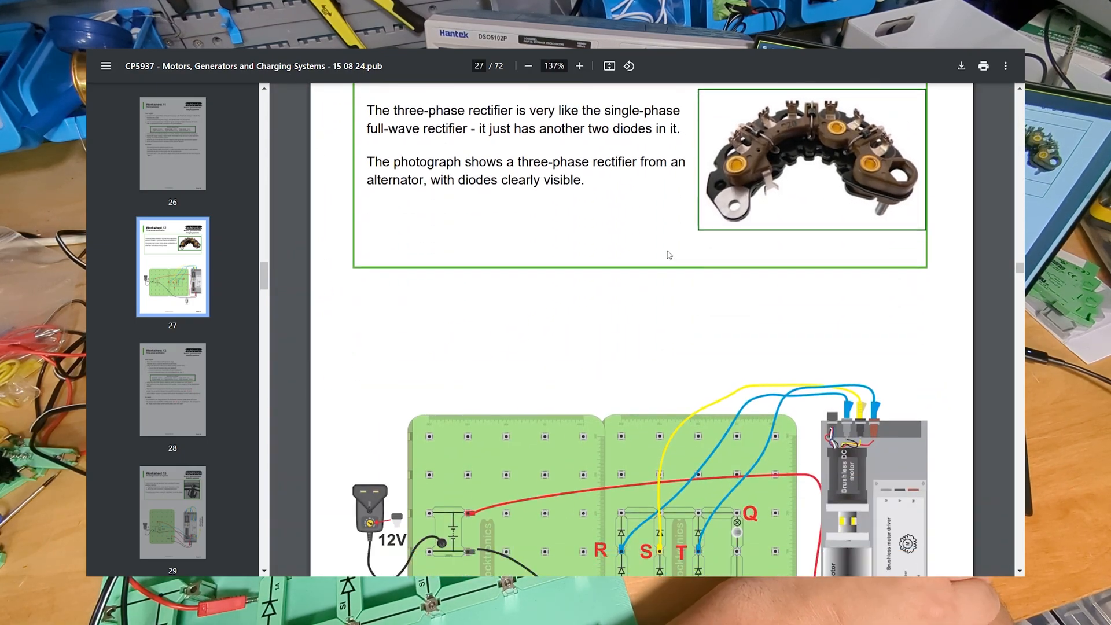
scroll("down", 3)
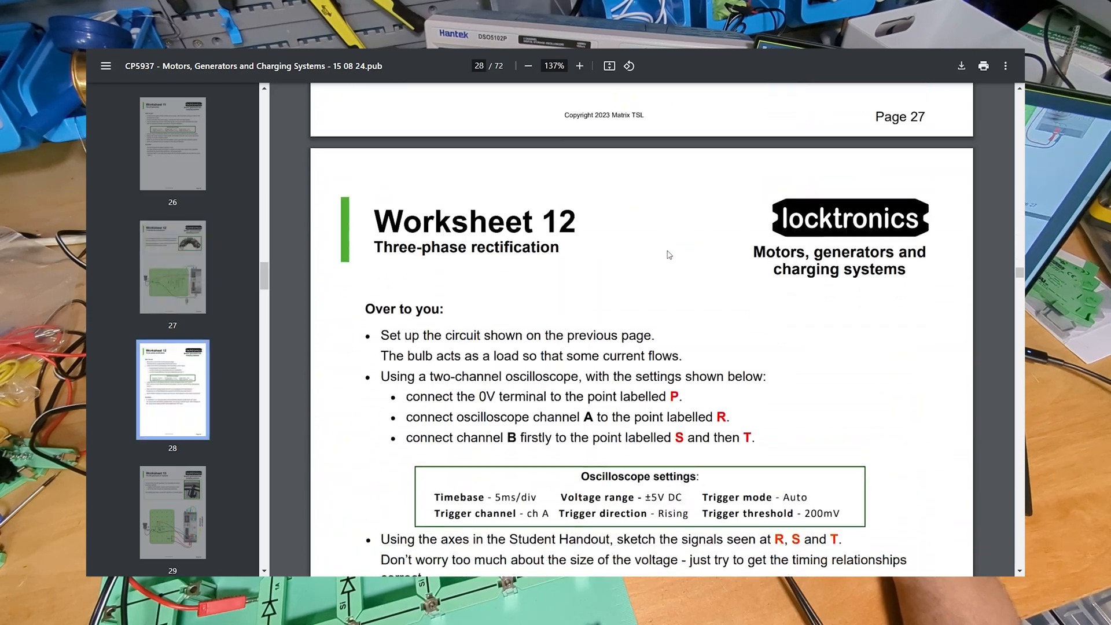
scroll("down", 3)
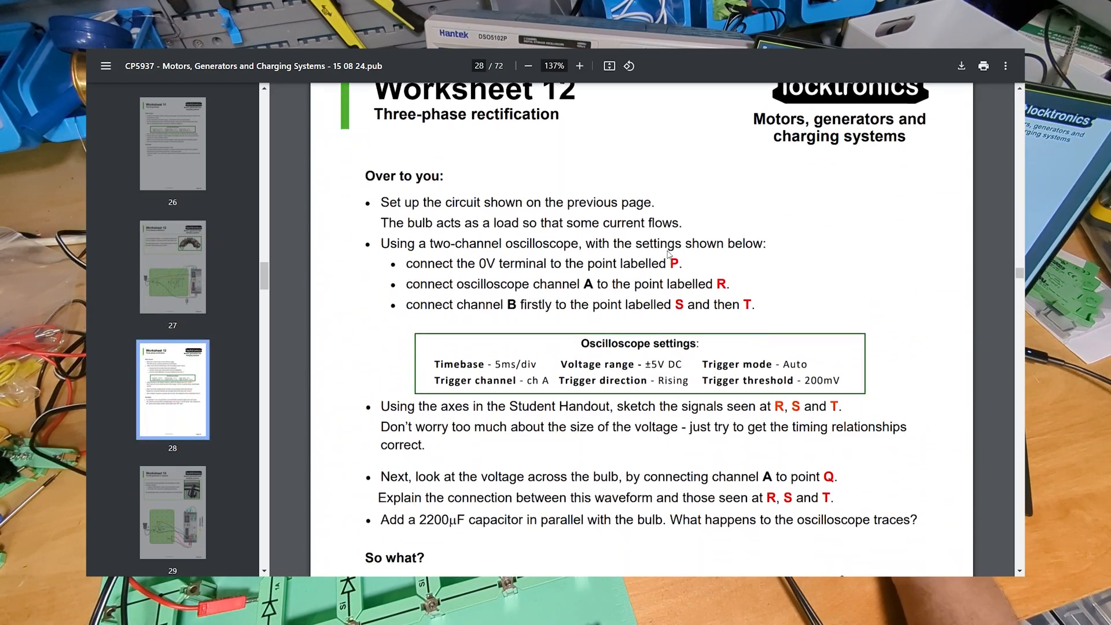
scroll("down", 3)
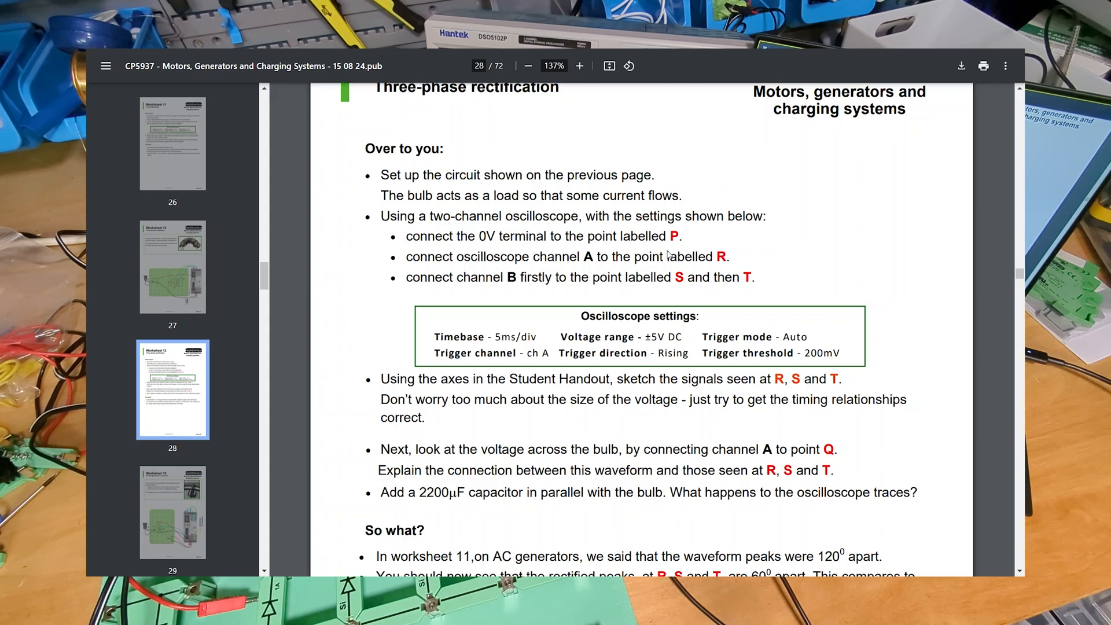
scroll("up", 3)
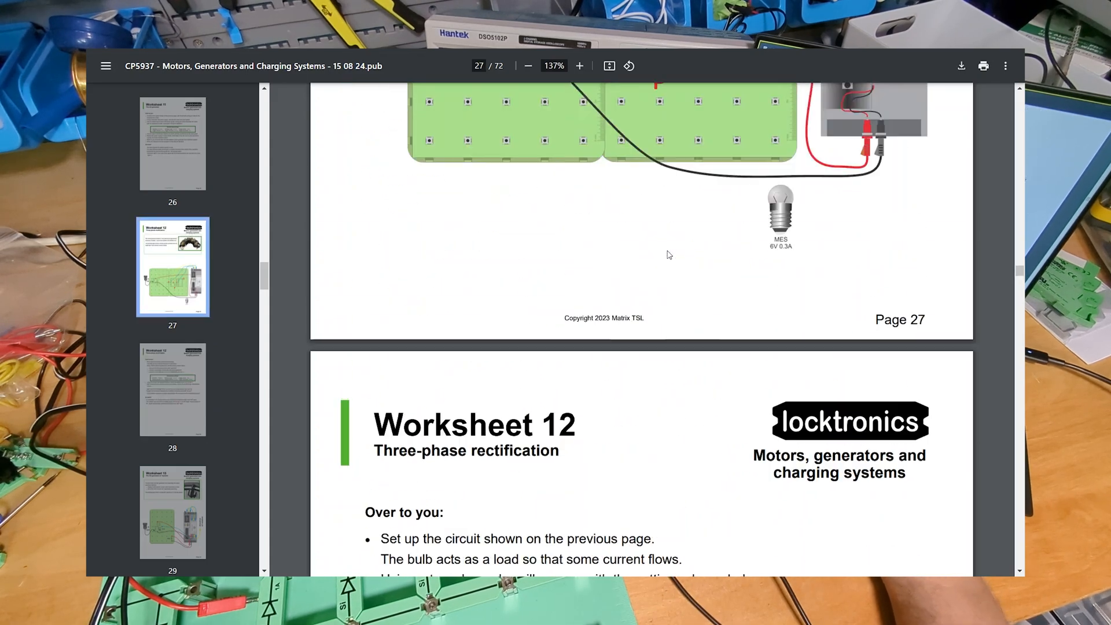